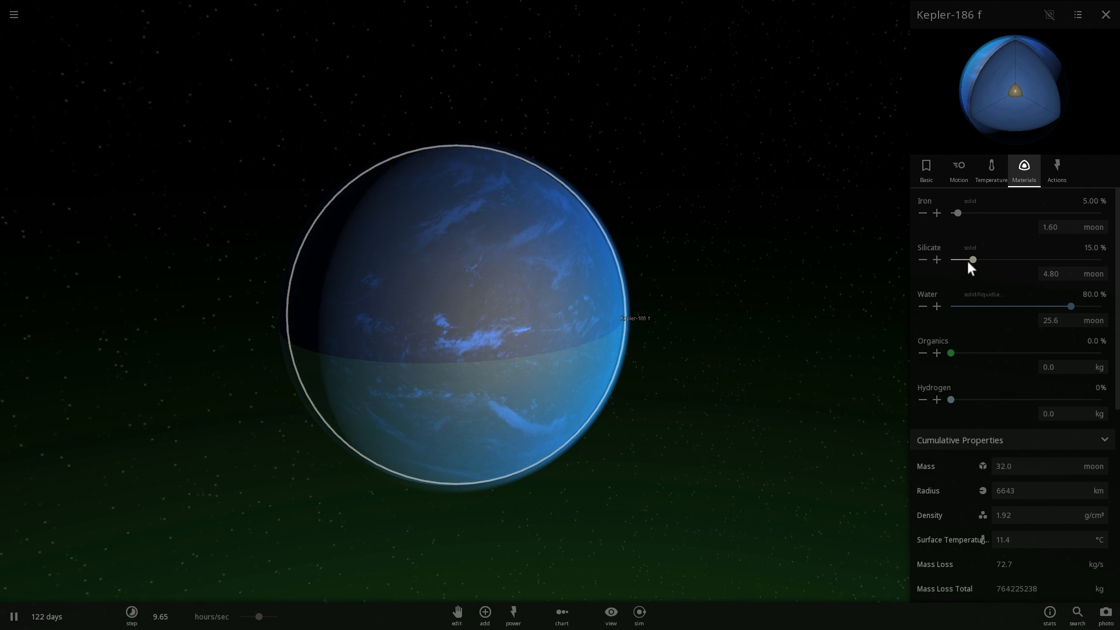
# Step: Cut Kepler-186 f's water to about 45% and add some organics
pyautogui.moveTo(1070, 307); pyautogui.dragTo(1065, 307)
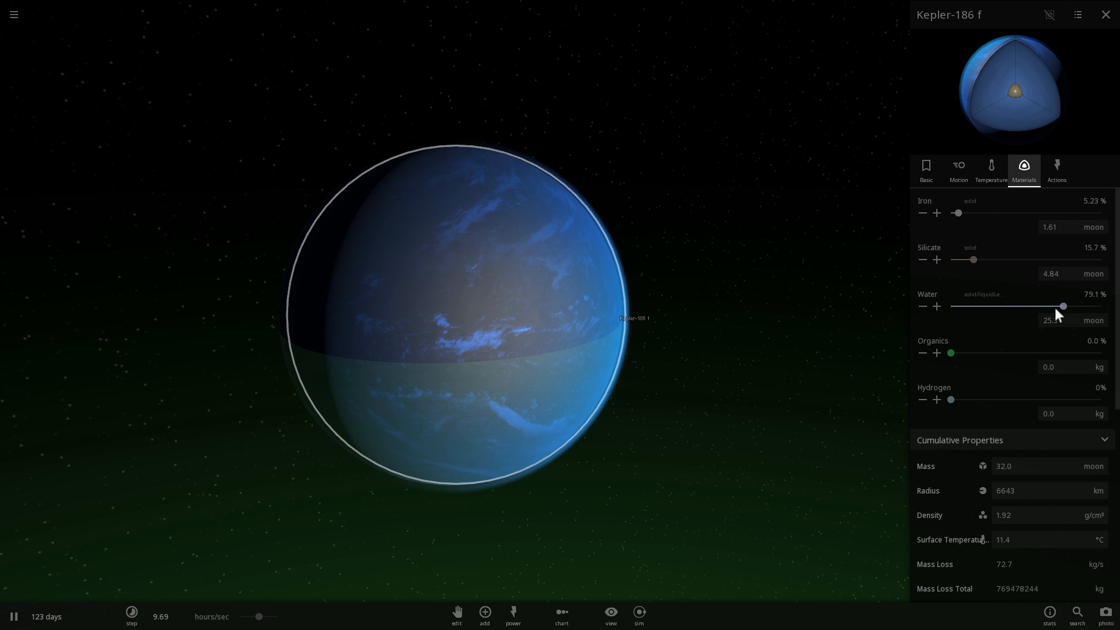
pyautogui.moveTo(1064, 306); pyautogui.dragTo(1017, 306)
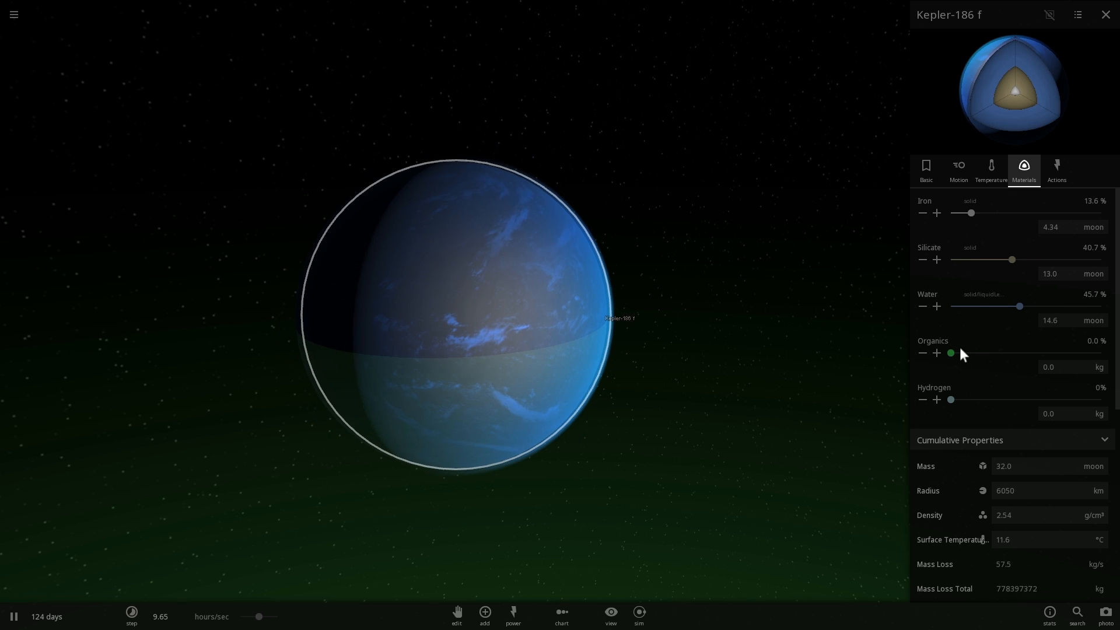
pyautogui.moveTo(950, 352); pyautogui.dragTo(957, 353)
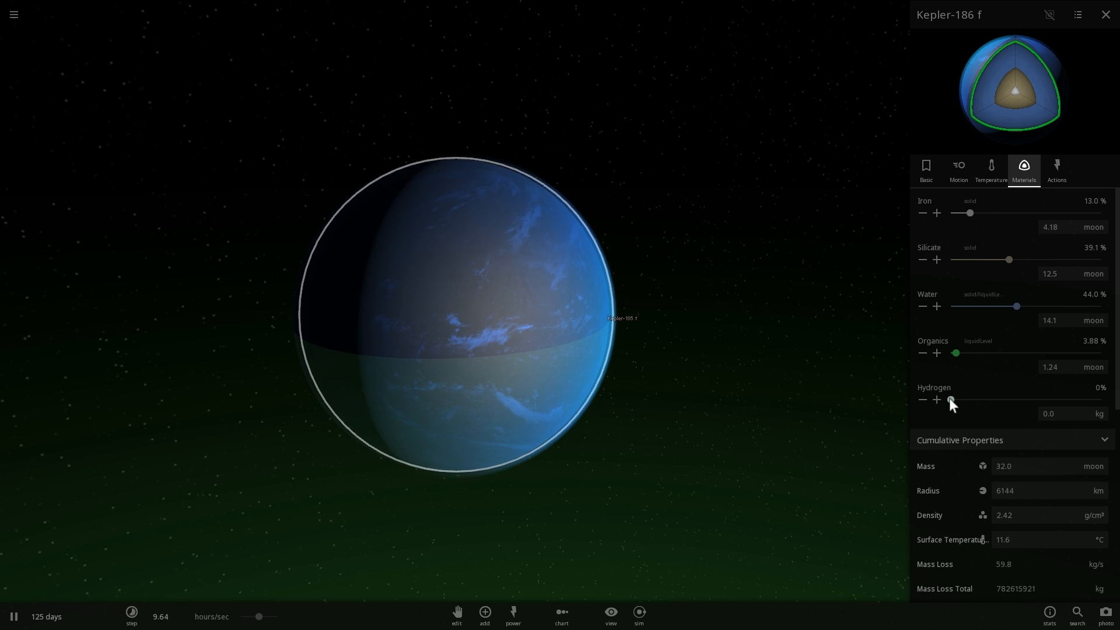
pyautogui.moveTo(950, 400); pyautogui.dragTo(960, 399)
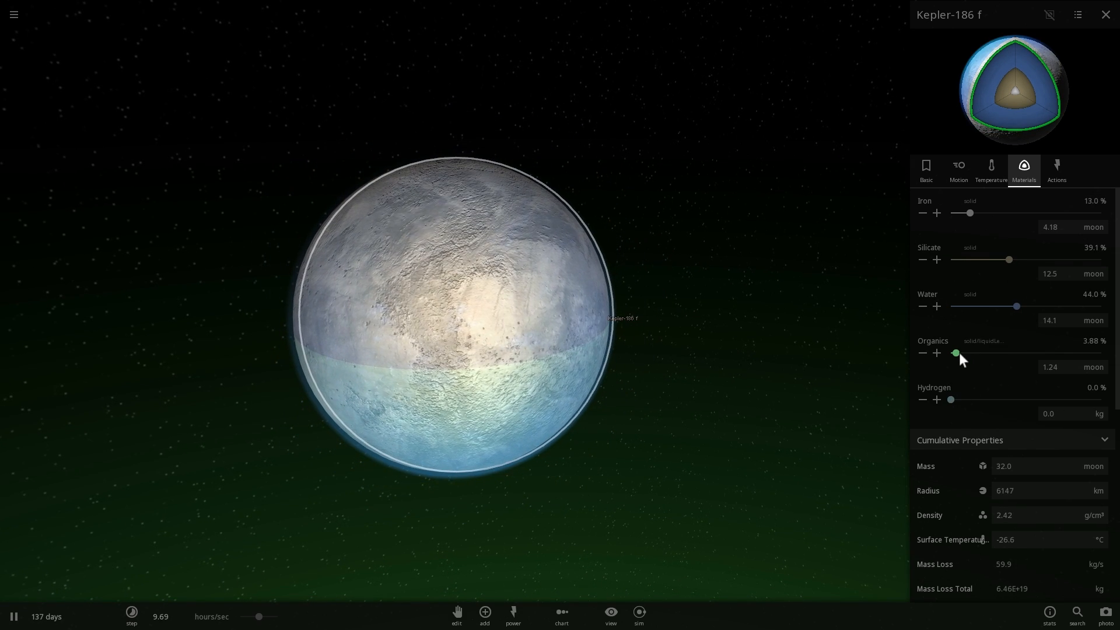
# Step: Remove nearly all the planet's water, trim organics to about 2.7%, then view its temperature details
pyautogui.moveTo(1013, 307); pyautogui.dragTo(973, 306)
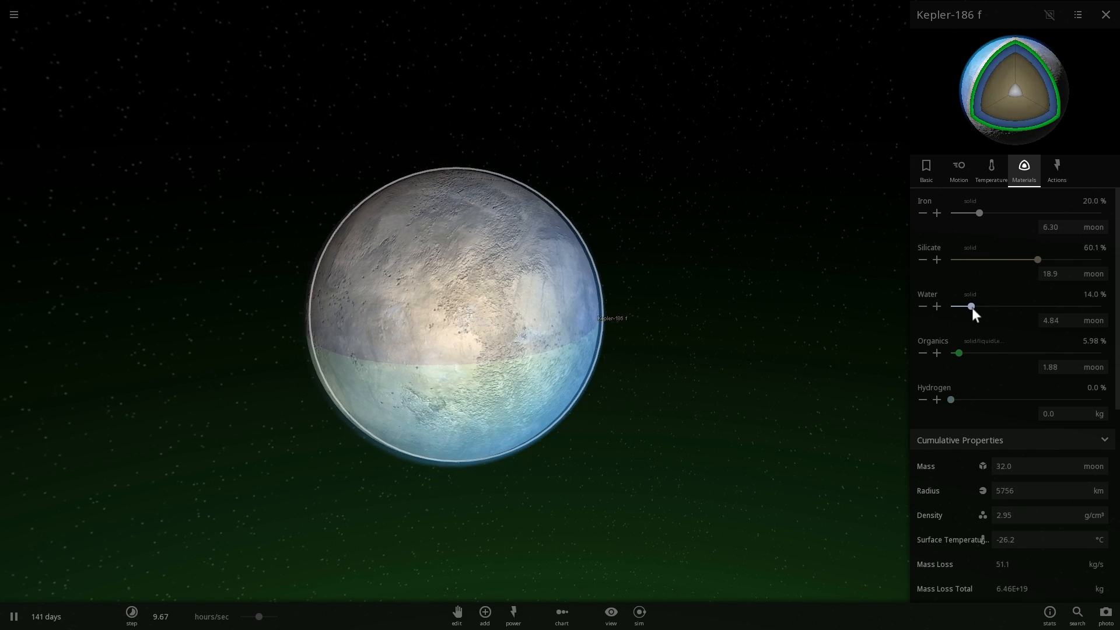
pyautogui.moveTo(972, 306); pyautogui.dragTo(950, 306)
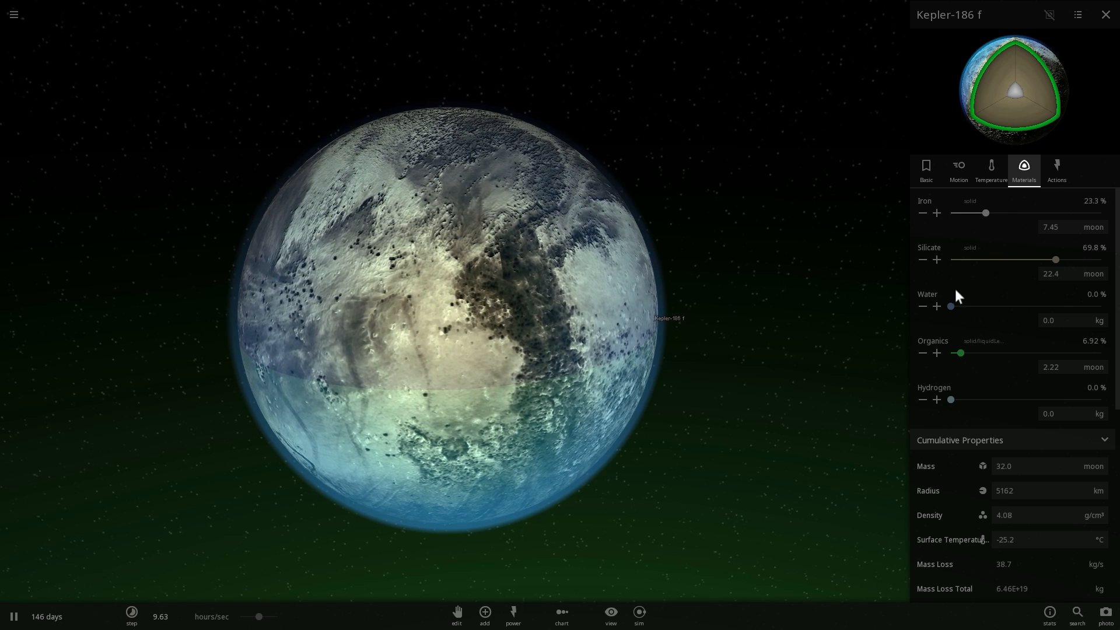
pyautogui.moveTo(950, 306); pyautogui.dragTo(956, 305)
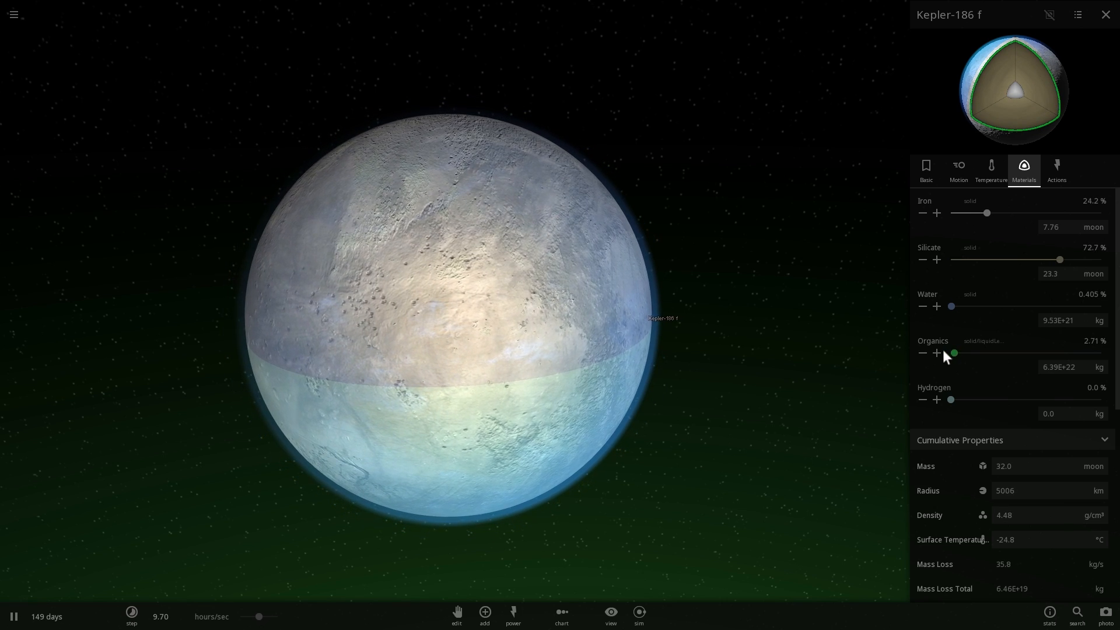
pyautogui.click(991, 170)
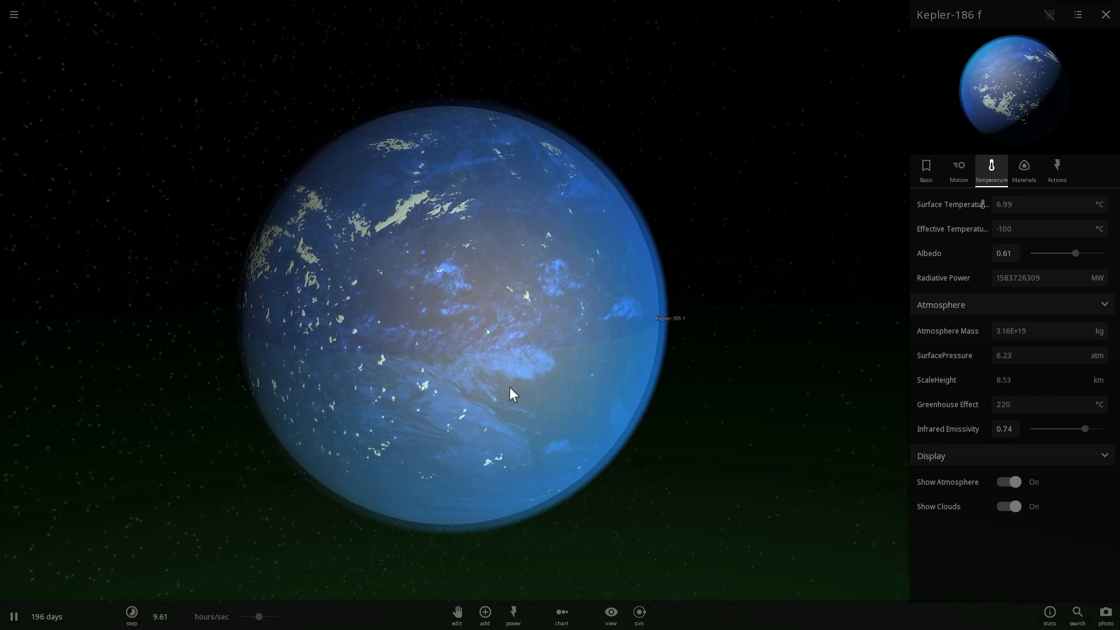
# Step: Show Kepler-186 f's material composition again: about 24% iron, 73% silicate, 0.4% water
pyautogui.click(1023, 169)
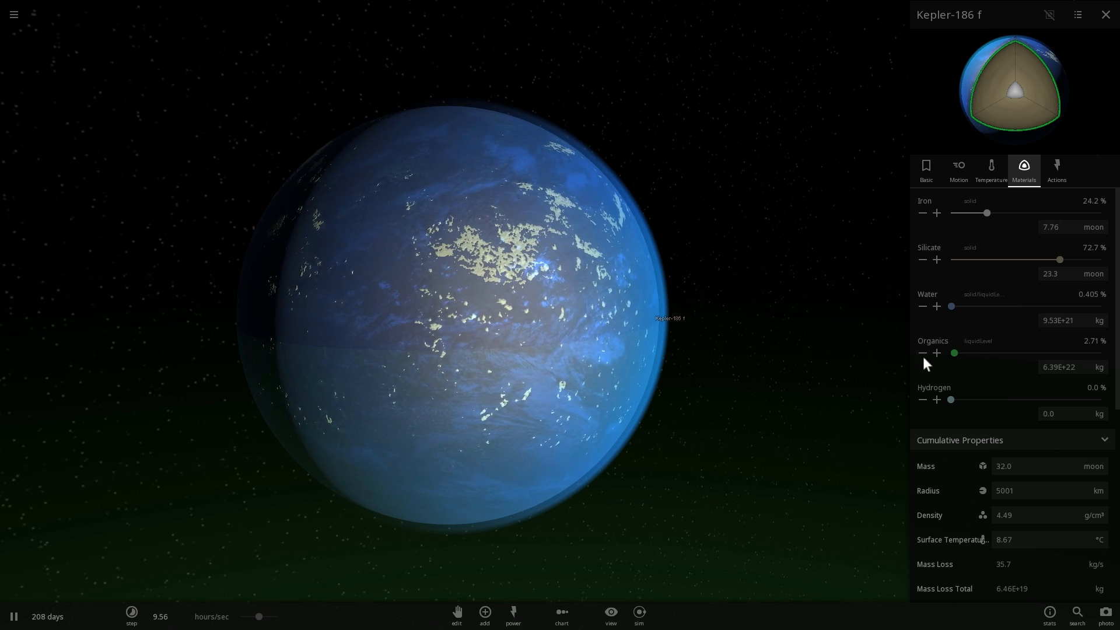
# Step: Raise organics to about 3.9% and set hydrogen to roughly 0.78%
pyautogui.moveTo(954, 353); pyautogui.dragTo(955, 353)
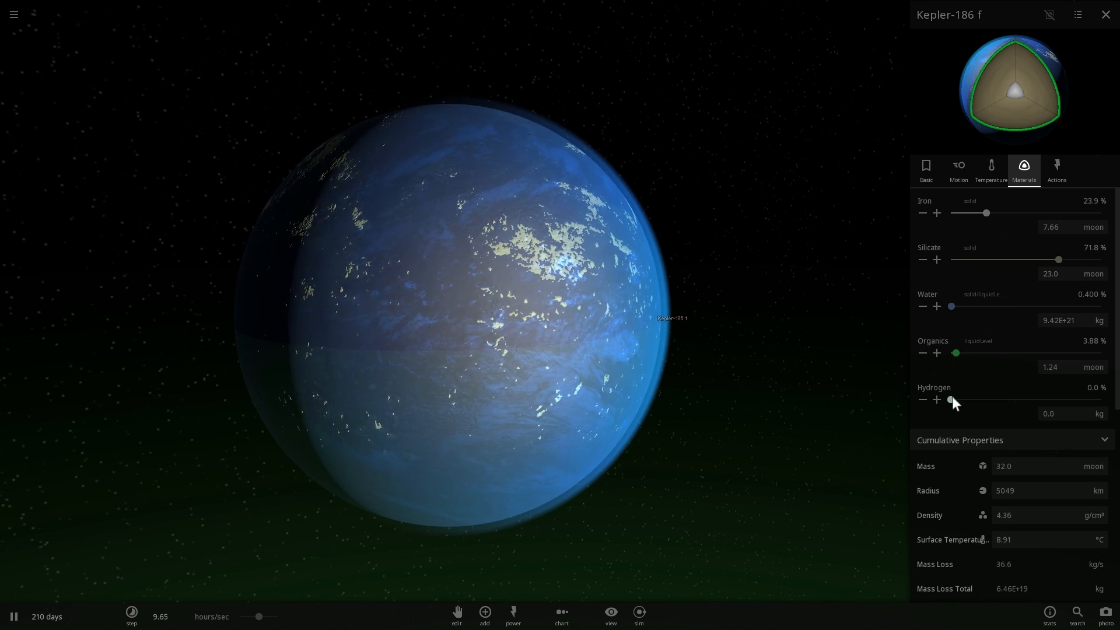
pyautogui.moveTo(951, 400); pyautogui.dragTo(956, 400)
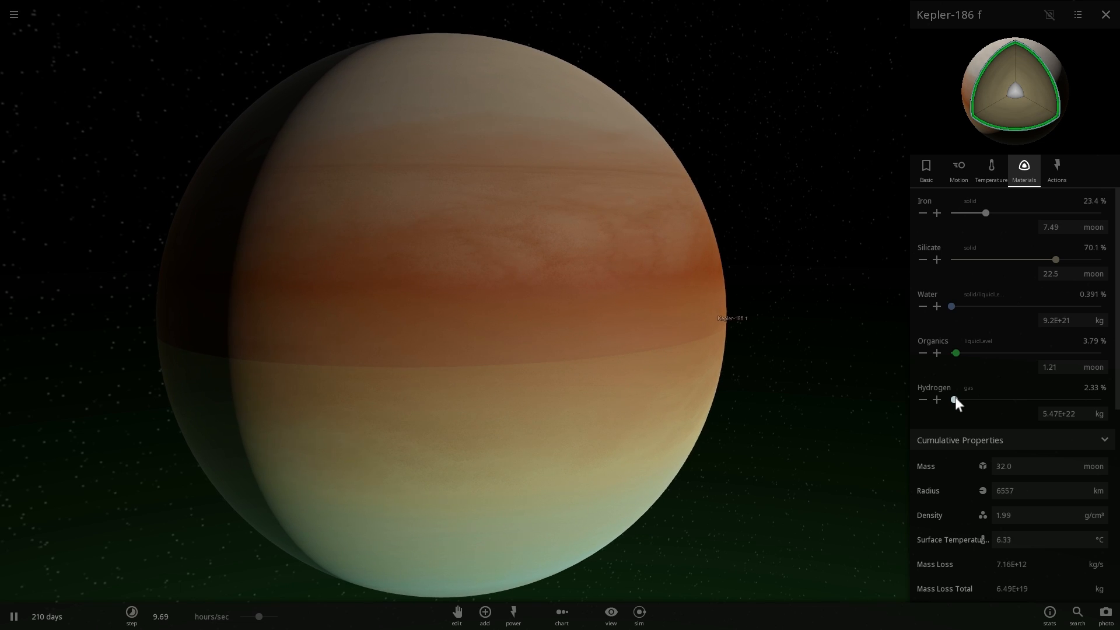
pyautogui.moveTo(957, 401); pyautogui.dragTo(951, 400)
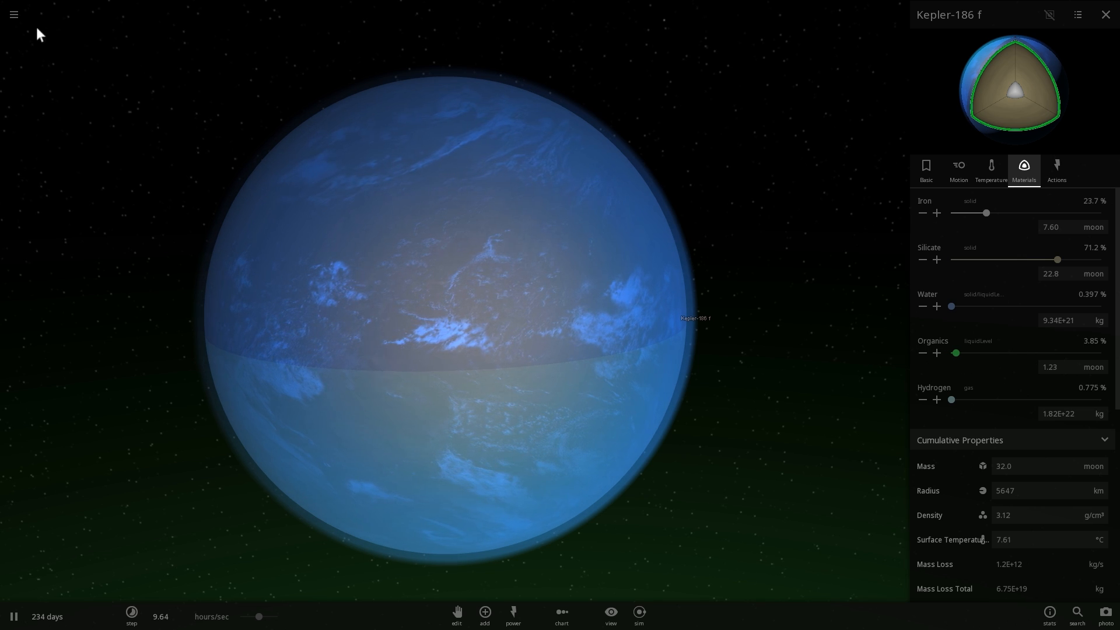
# Step: Load the Solar System simulation and select Earth
pyautogui.click(14, 14)
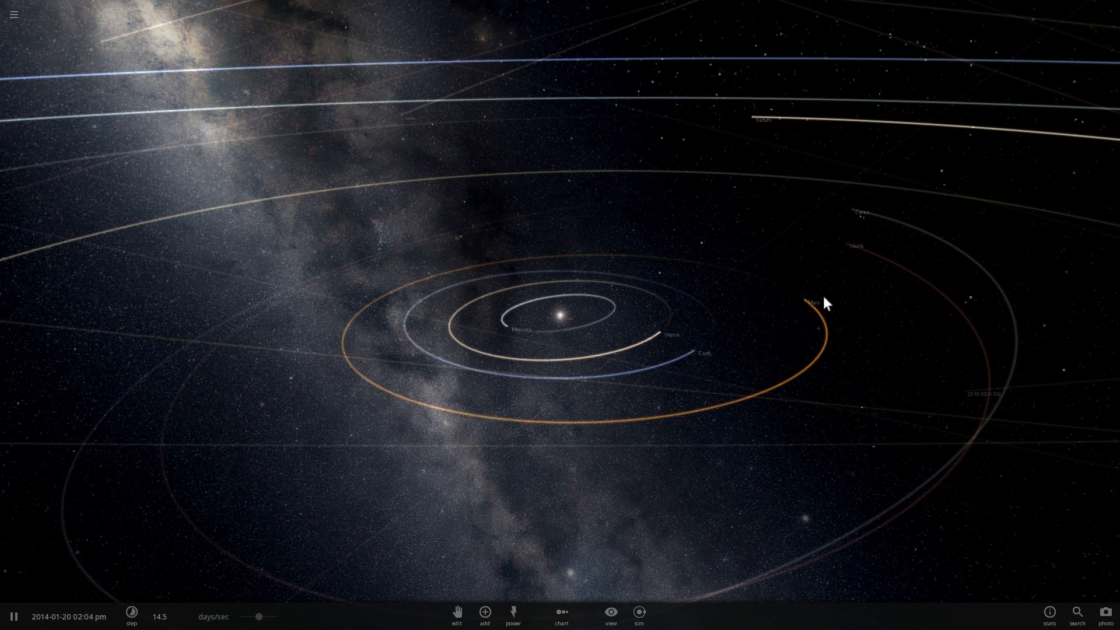
pyautogui.click(710, 326)
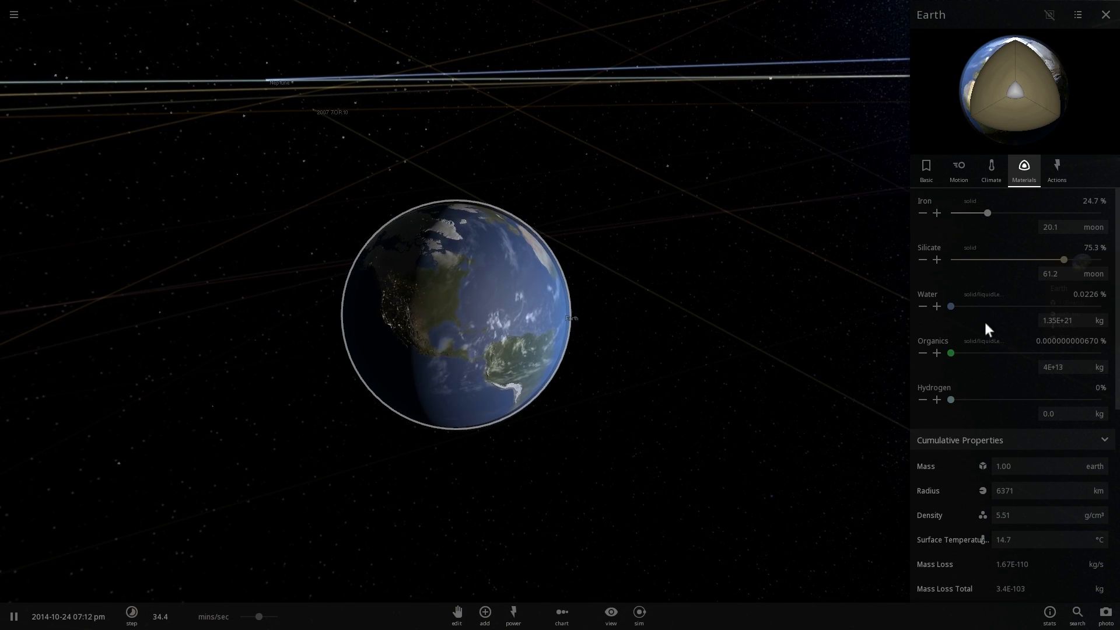
pyautogui.moveTo(667, 228)
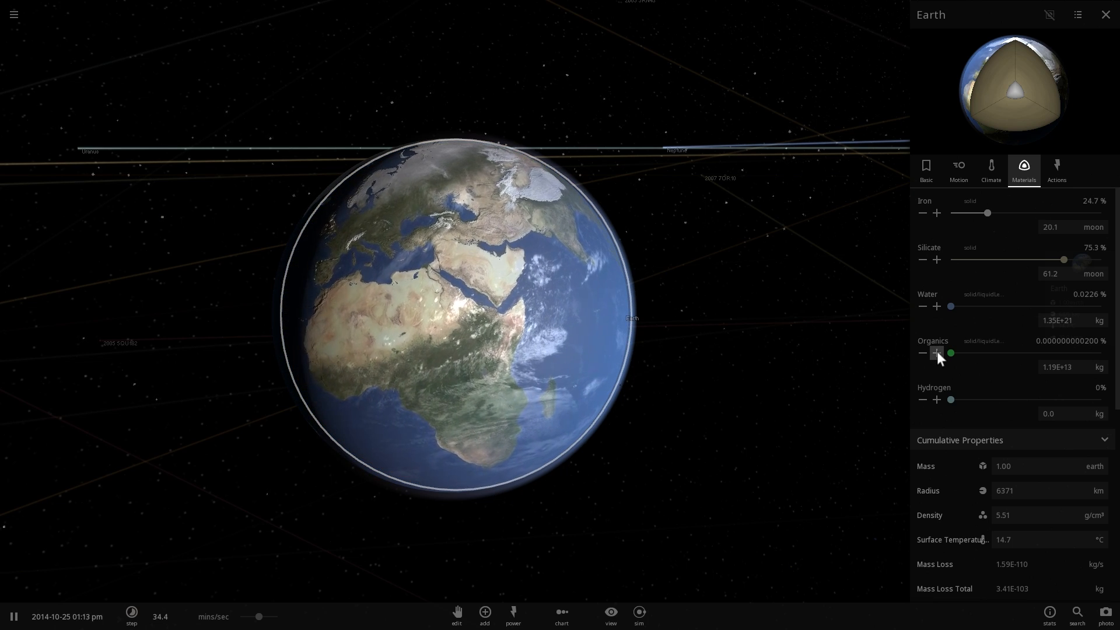
# Step: Adjust Earth's organics, review its comparison figures, then show its climate properties
pyautogui.click(937, 352)
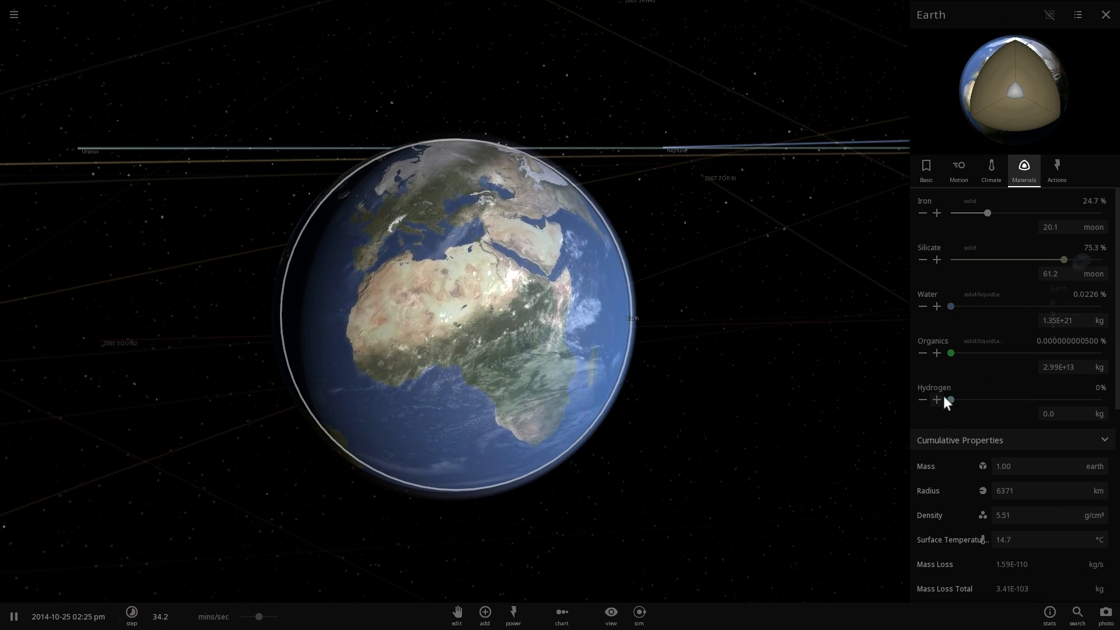
pyautogui.scroll(-3)
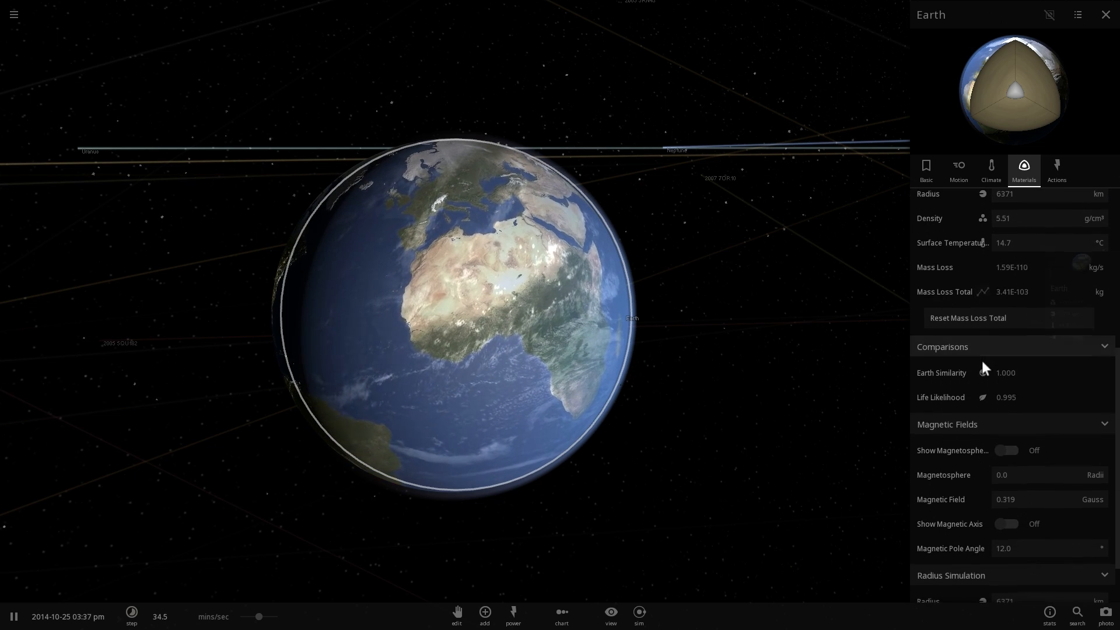
pyautogui.click(991, 169)
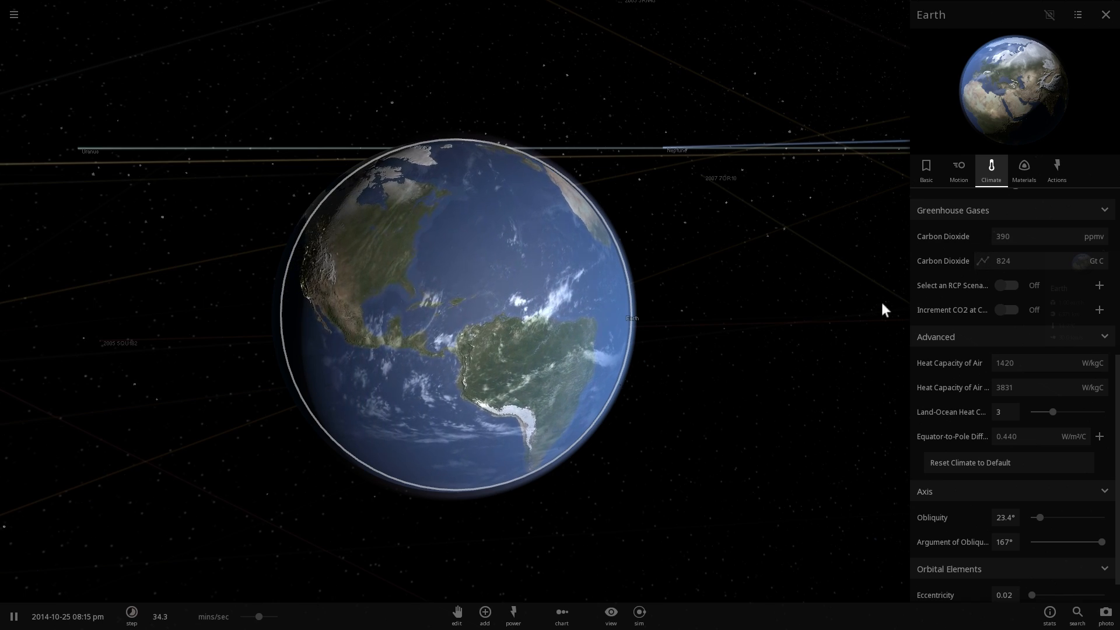
# Step: Speed up the simulation to May 2016 and view Earth's comparisons: similarity 0.998, life likelihood 0.994
pyautogui.moveTo(258, 616); pyautogui.dragTo(270, 616)
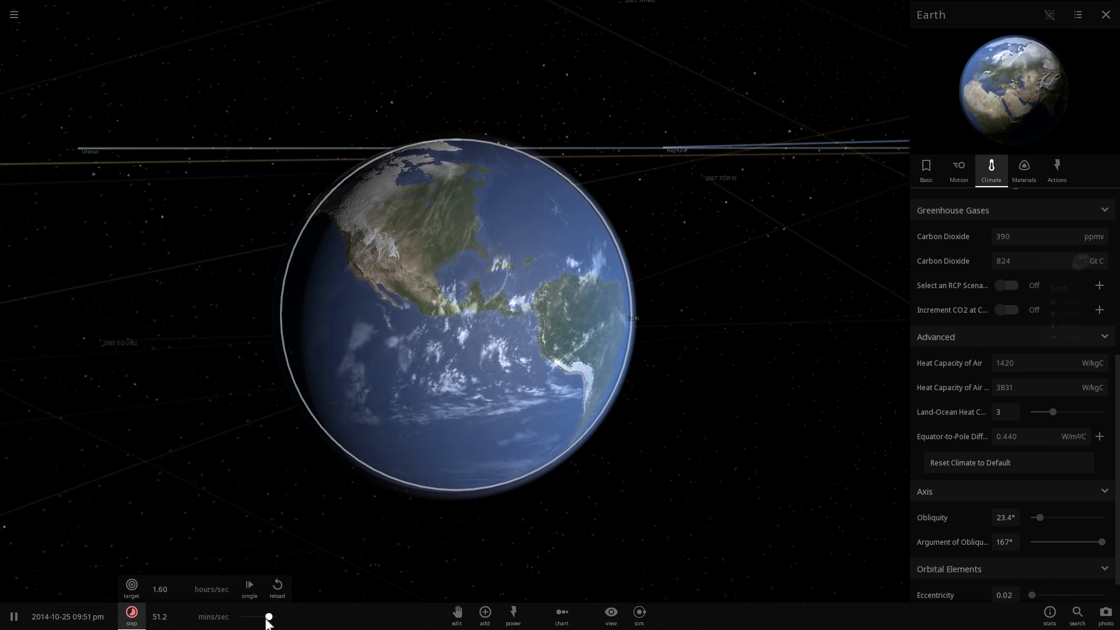
pyautogui.moveTo(268, 617); pyautogui.dragTo(279, 617)
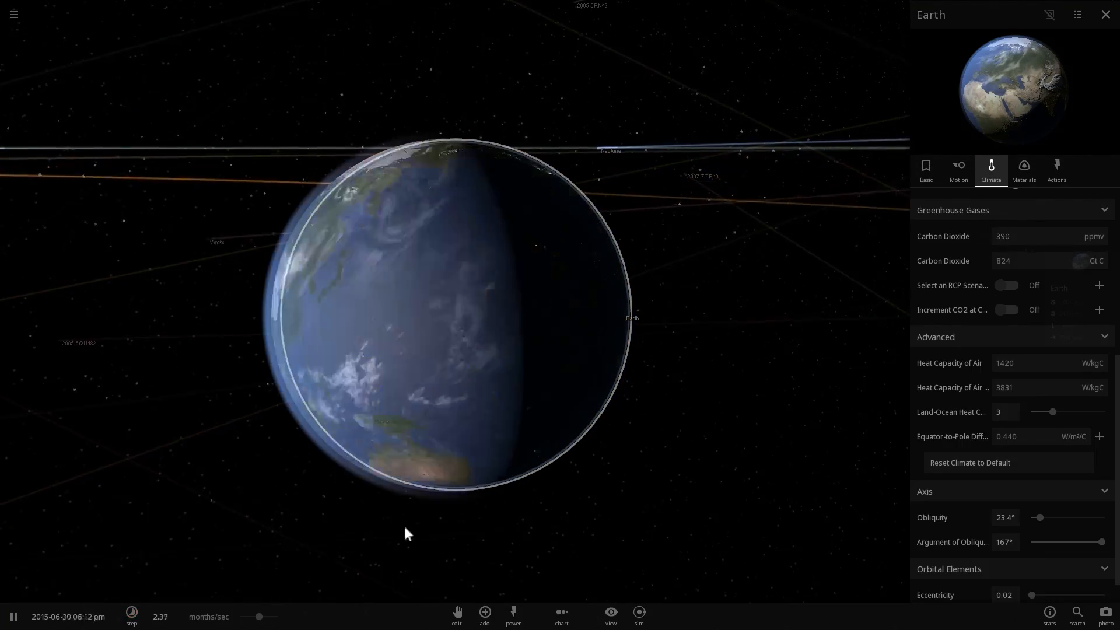
pyautogui.moveTo(277, 617); pyautogui.dragTo(259, 616)
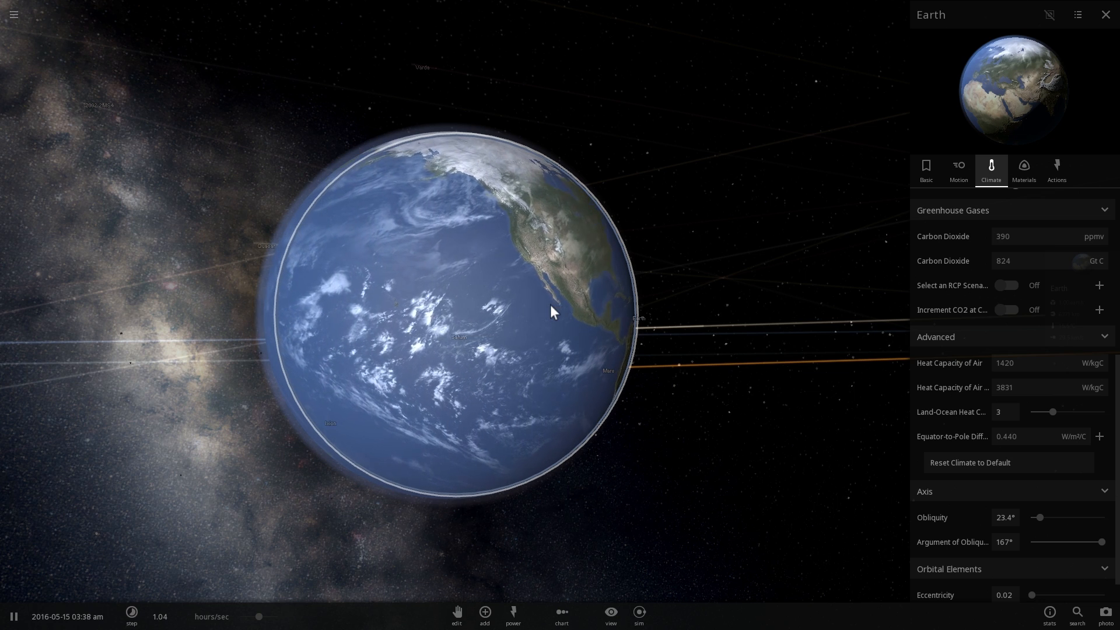
pyautogui.click(1024, 169)
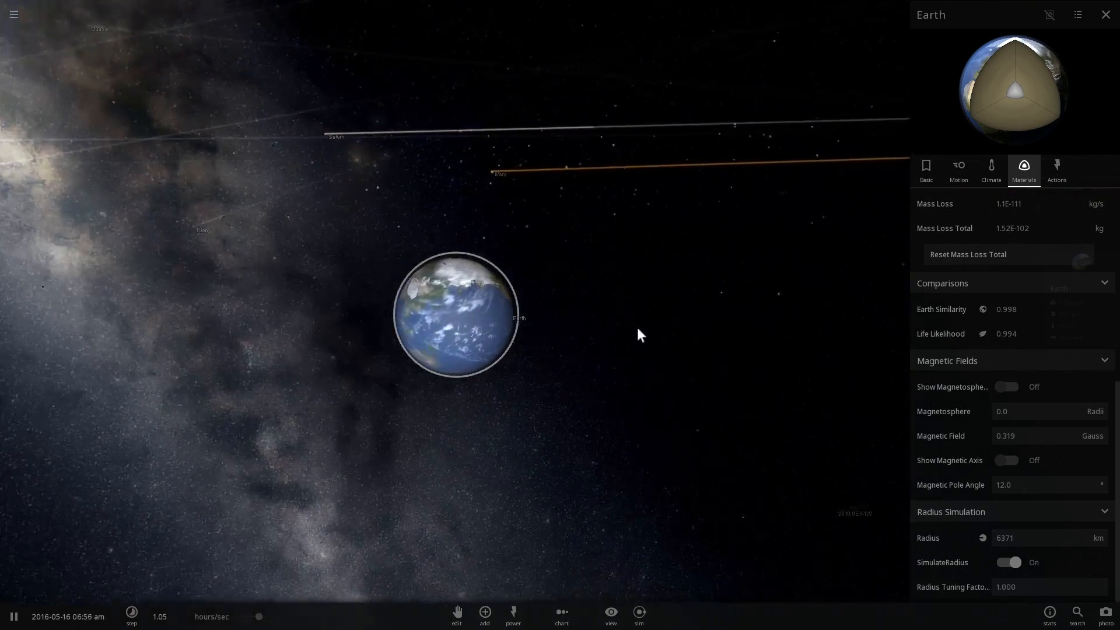
# Step: Zoom out from Earth to show the inner planets' orbits
pyautogui.scroll(-3)
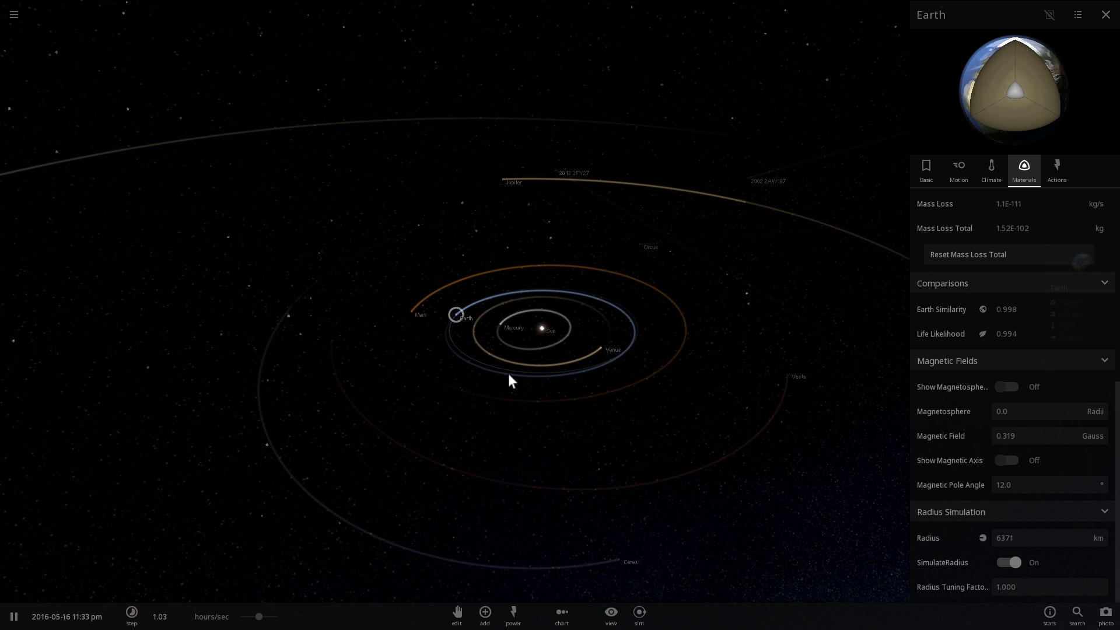
pyautogui.moveTo(558, 386)
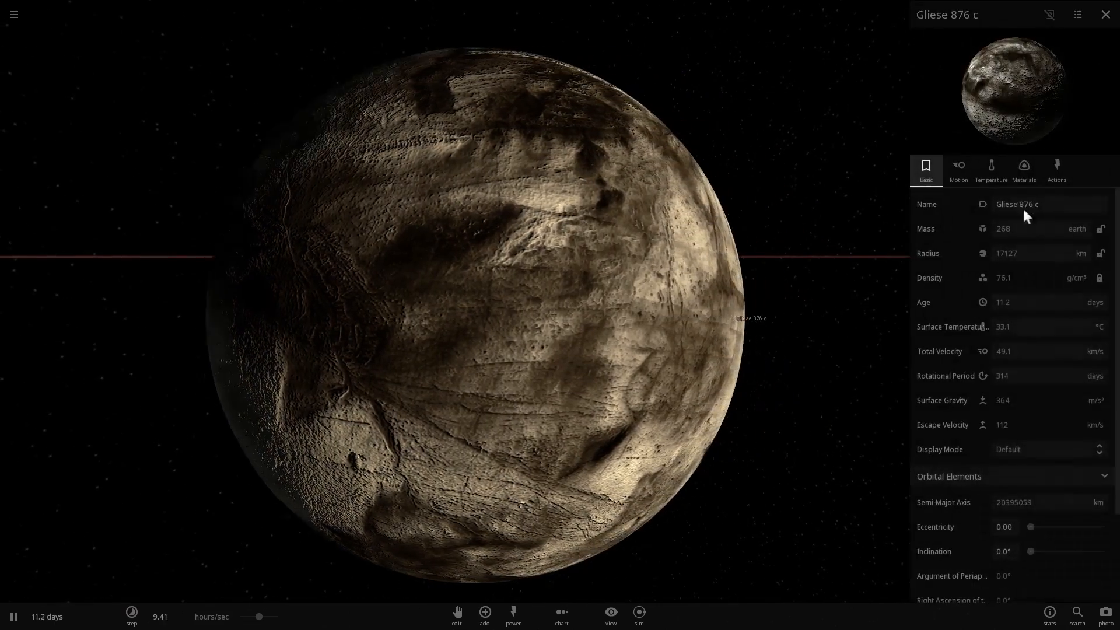
# Step: View Gliese 876 c's comparisons (similarity 0.381, life likelihood 0.0), then its temperature panel
pyautogui.click(1024, 171)
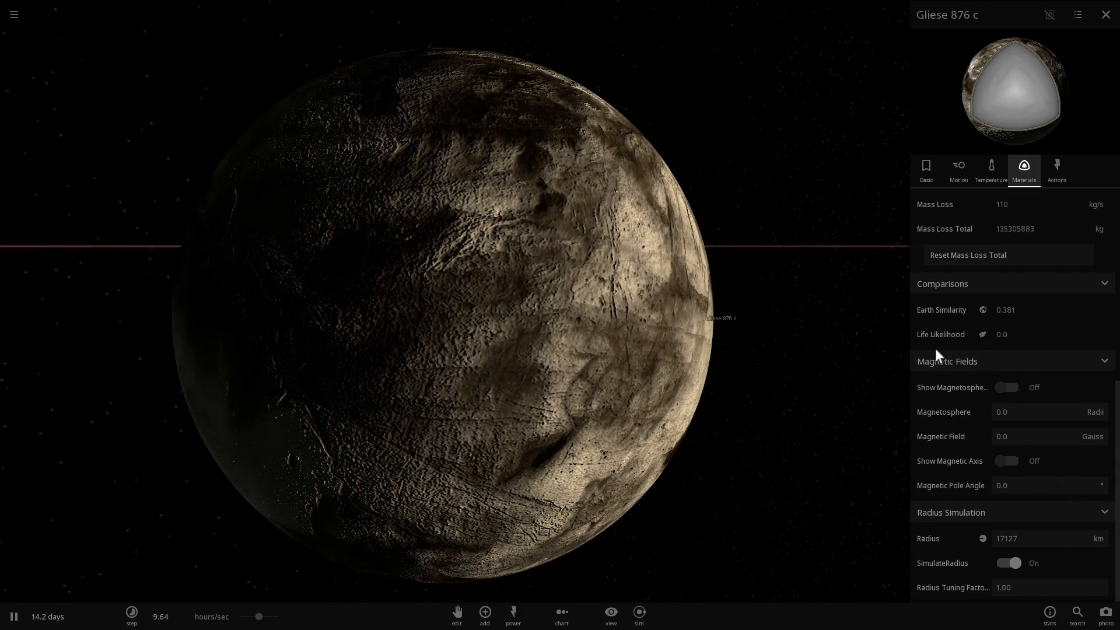
pyautogui.click(992, 170)
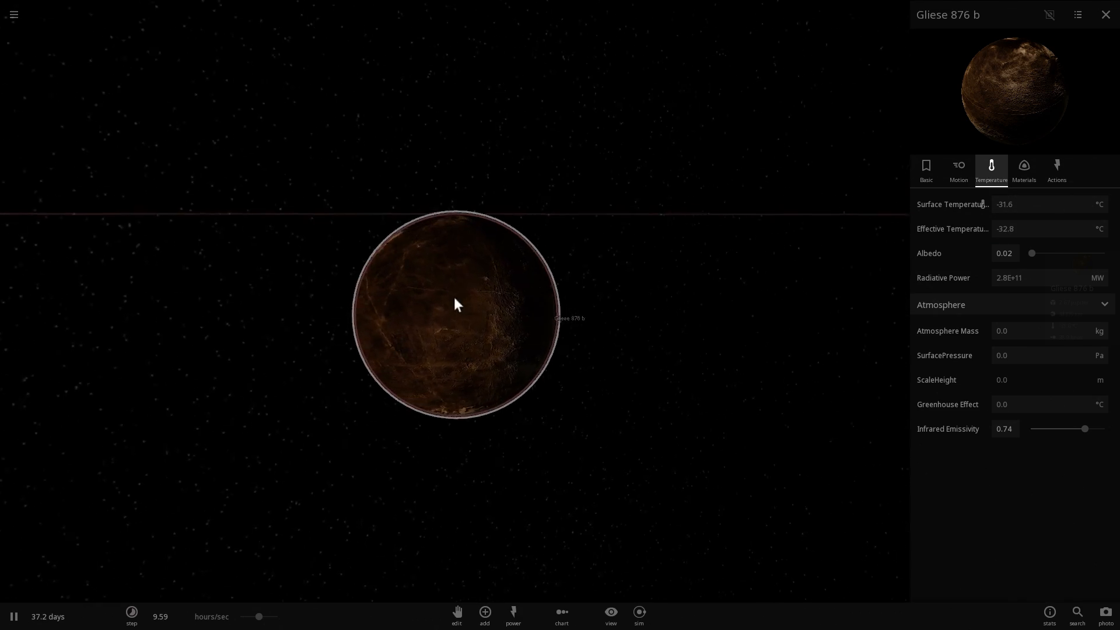
# Step: Zoom in and out on Gliese 876 b while its temperature reads about −31.6 °C
pyautogui.scroll(3)
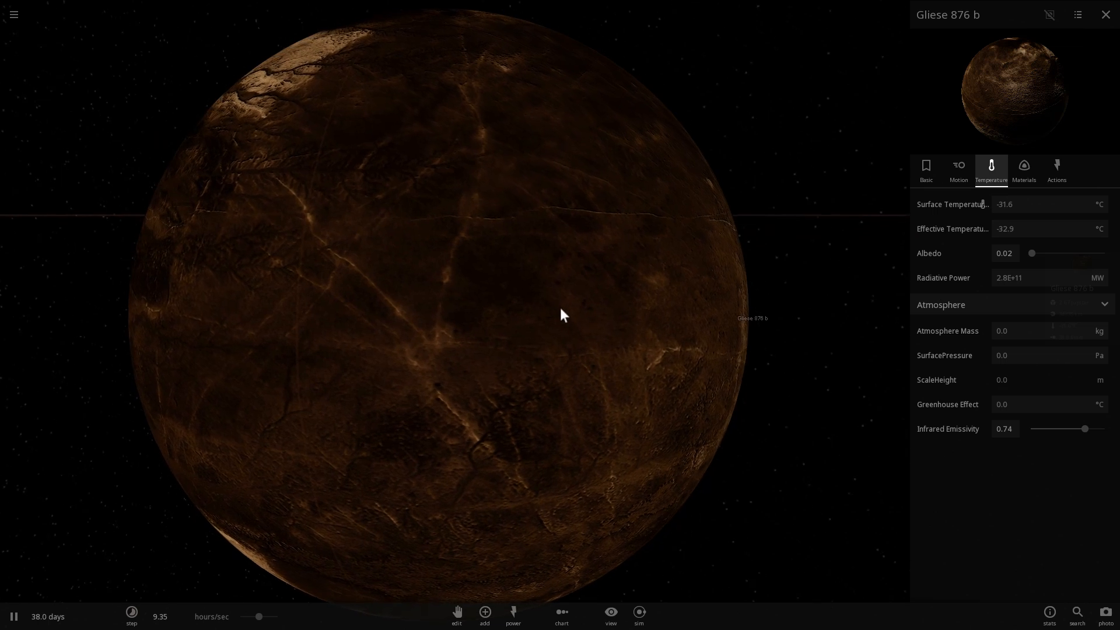
pyautogui.scroll(-3)
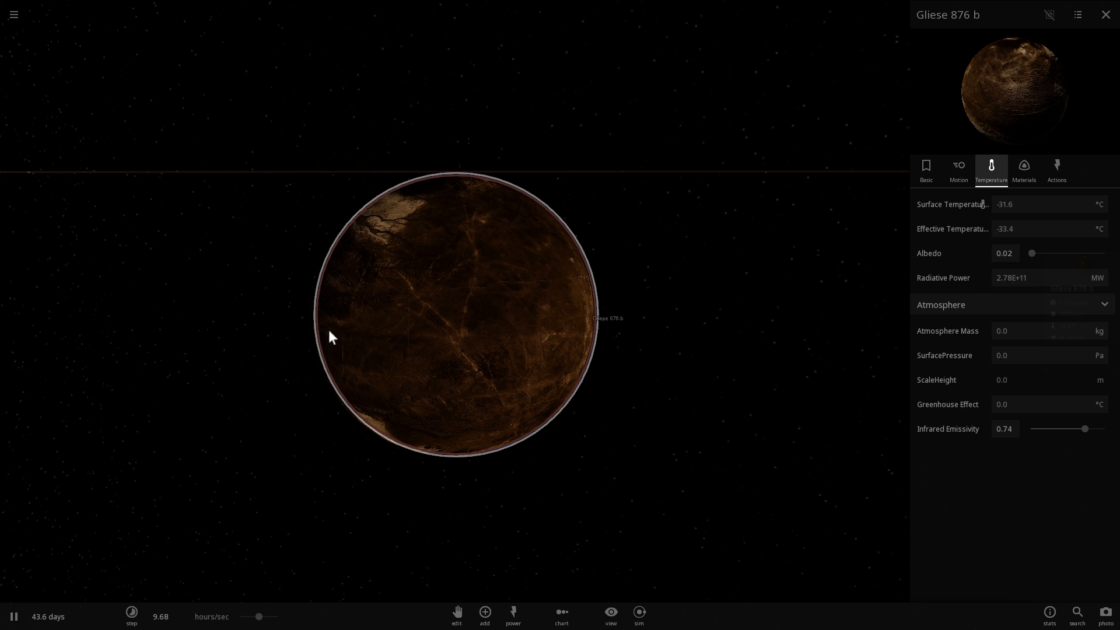
pyautogui.moveTo(356, 349)
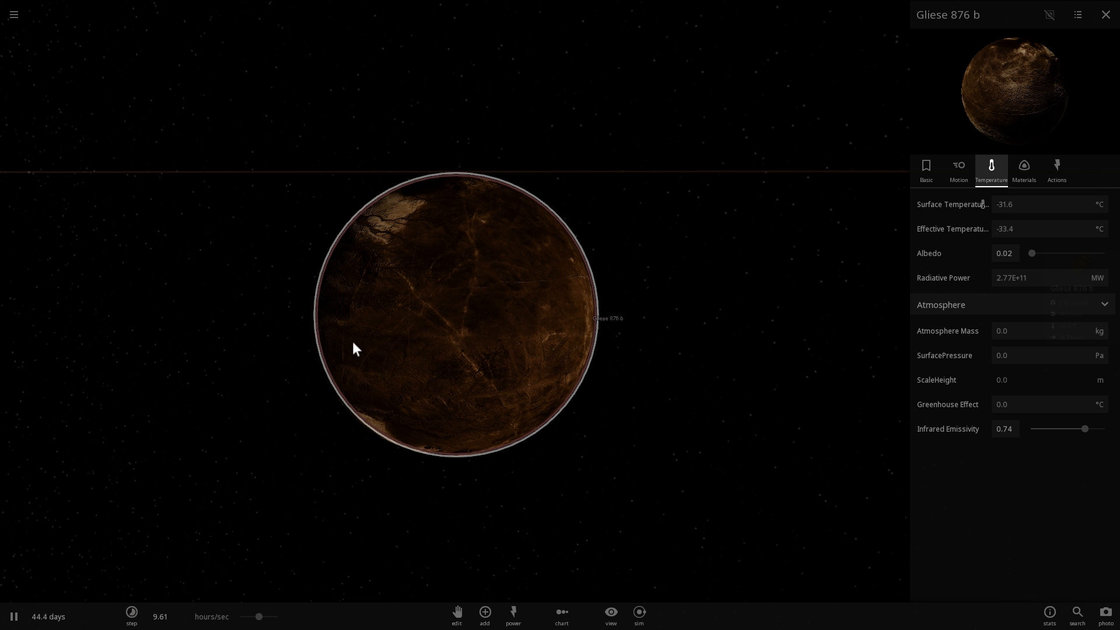